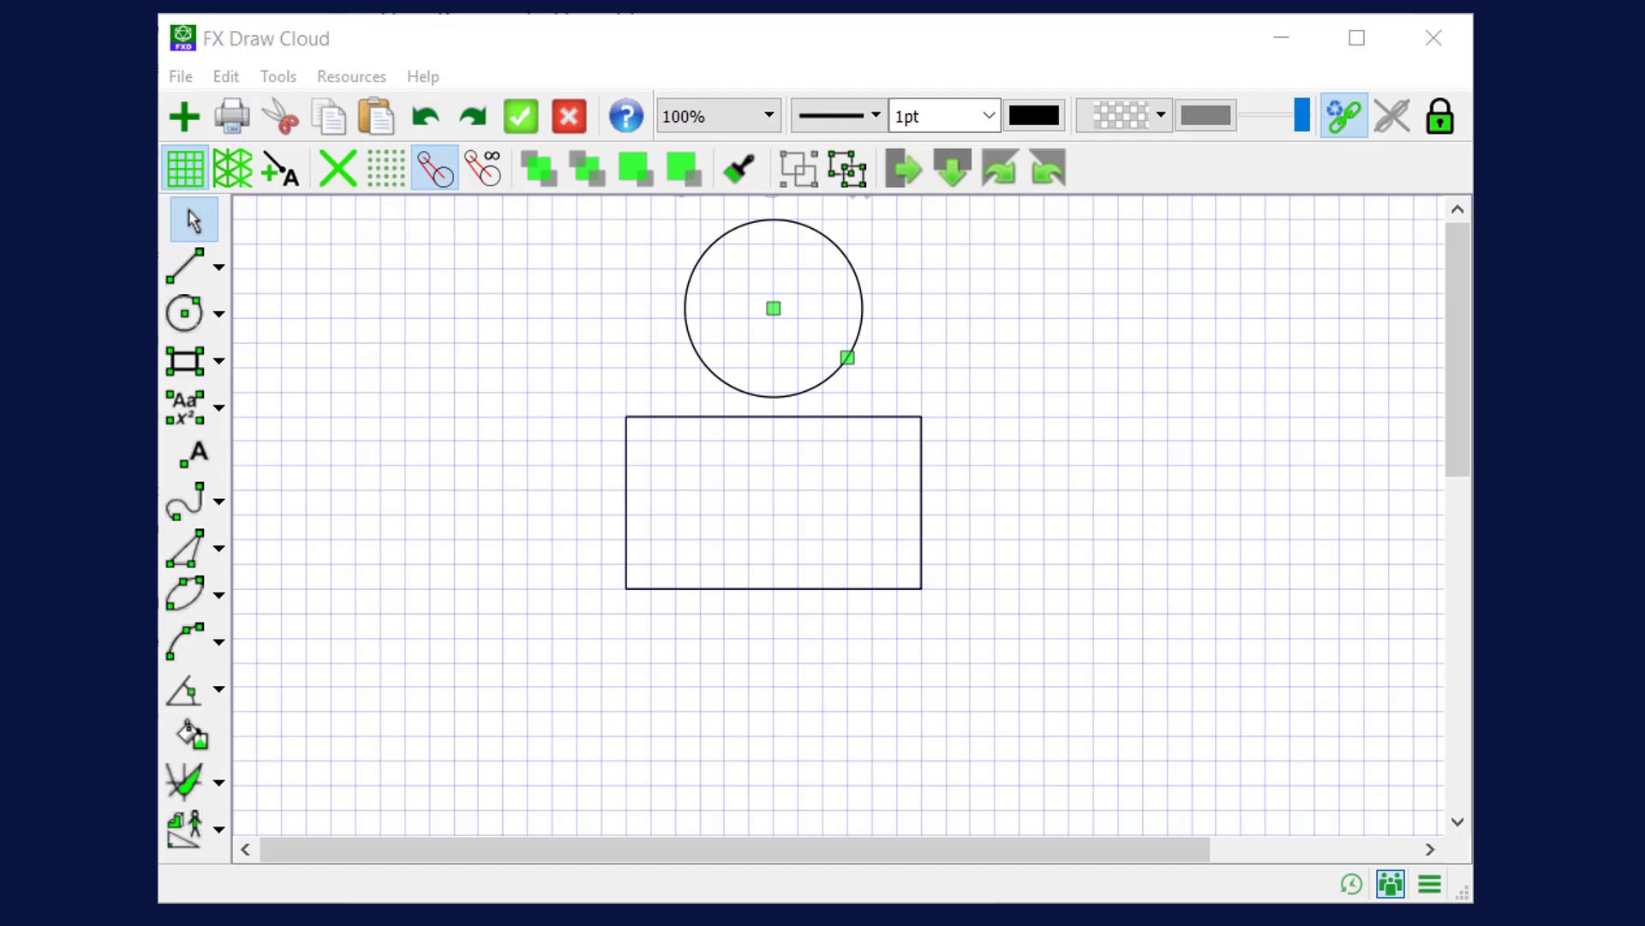
{"action": "mouse_move", "coordinate": [1017, 897]}
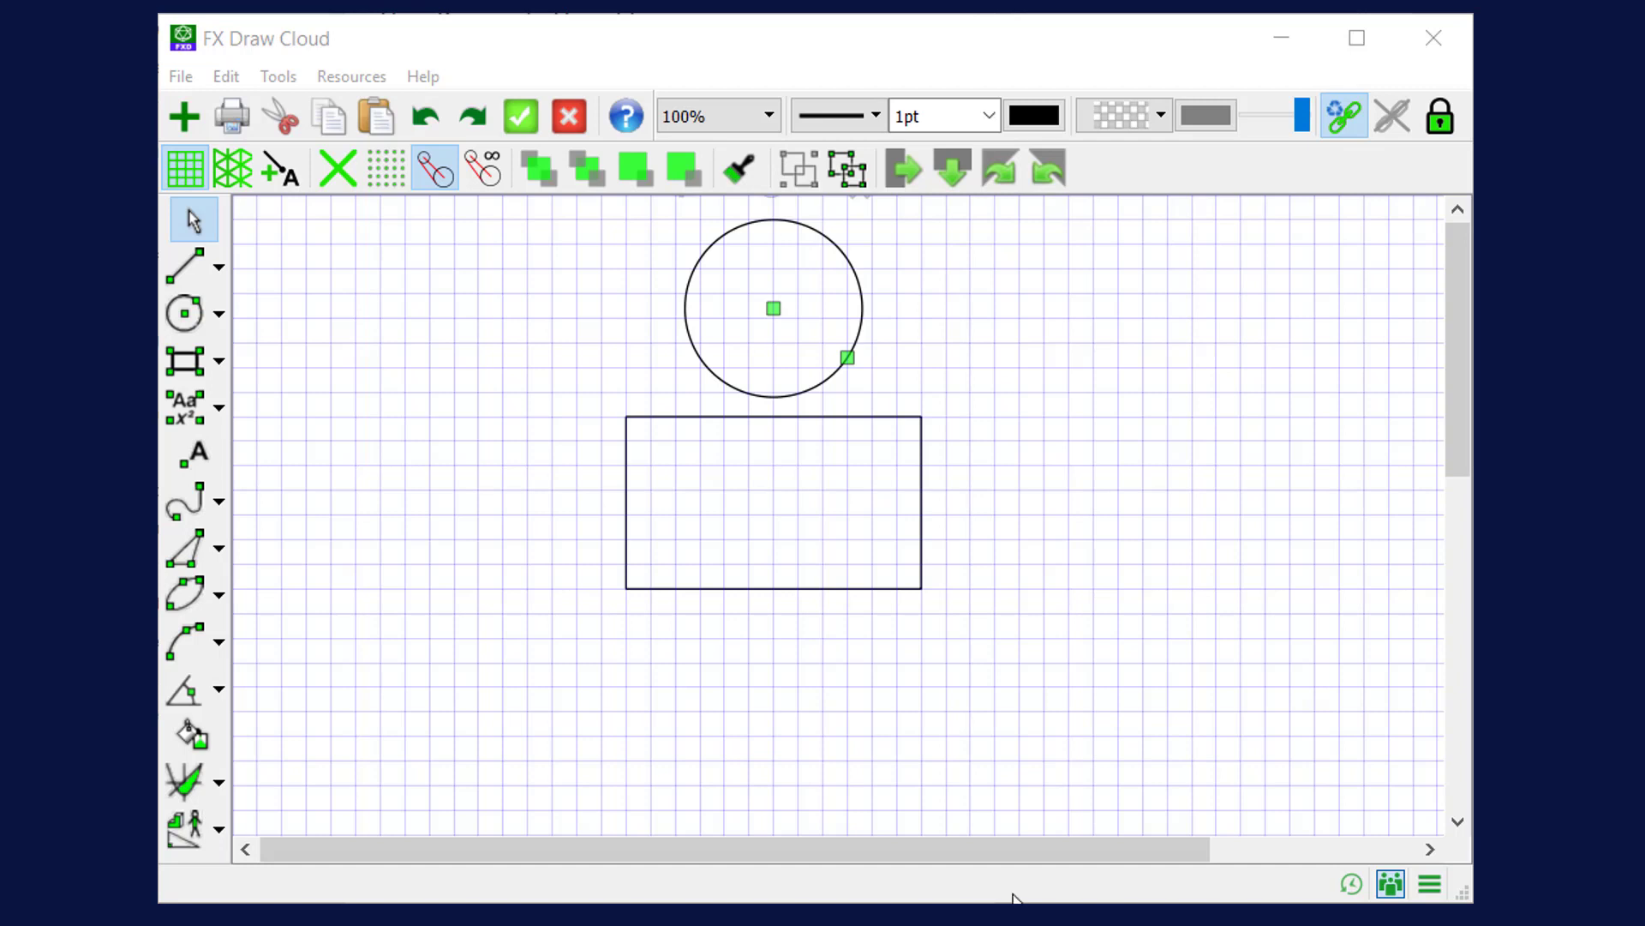
{"action": "mouse_move", "coordinate": [847, 357]}
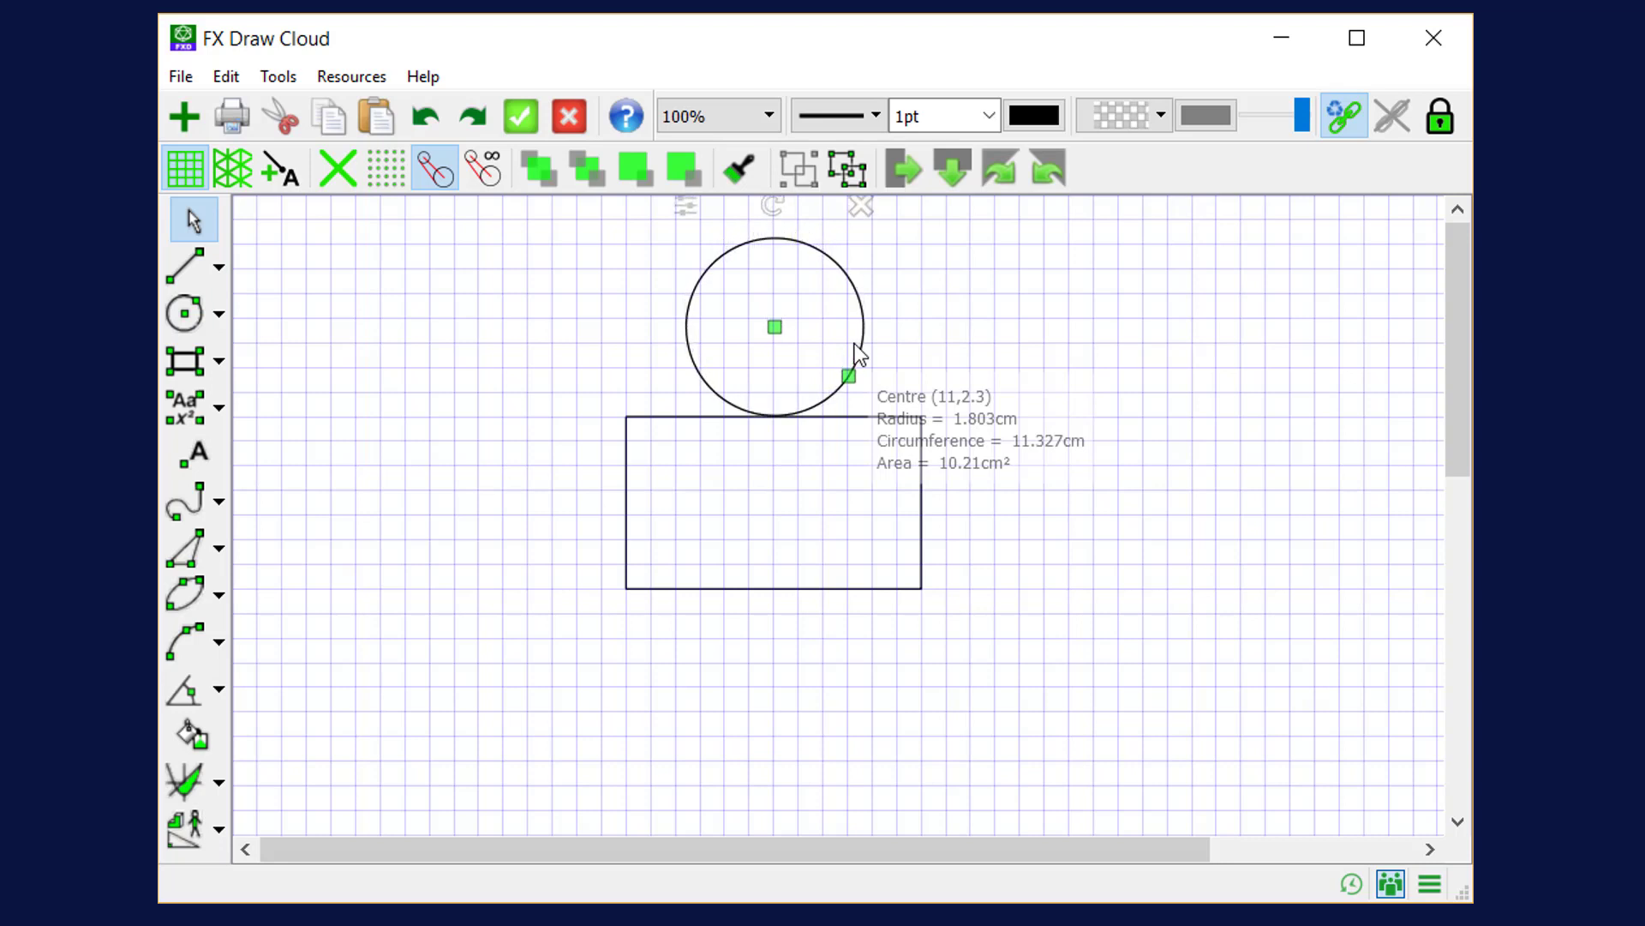
Nudge the circle down two fine steps, then back up one large step onto the rectangle's top edge.
{"action": "key", "text": "Ctrl+Down"}
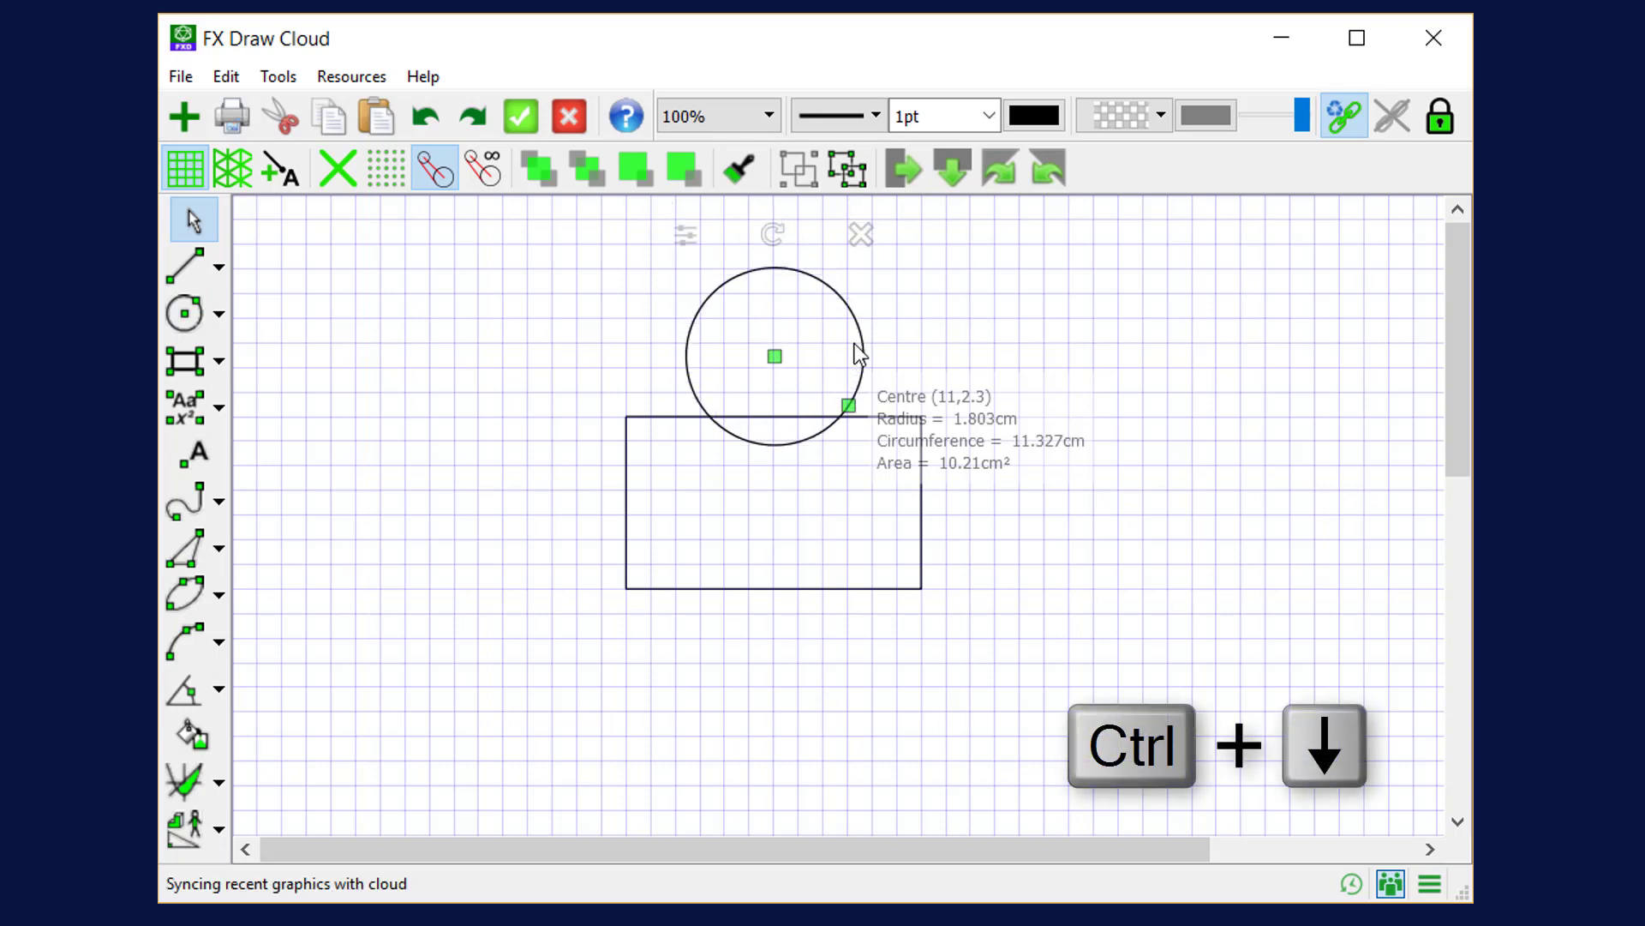
{"action": "key", "text": "Ctrl+Down"}
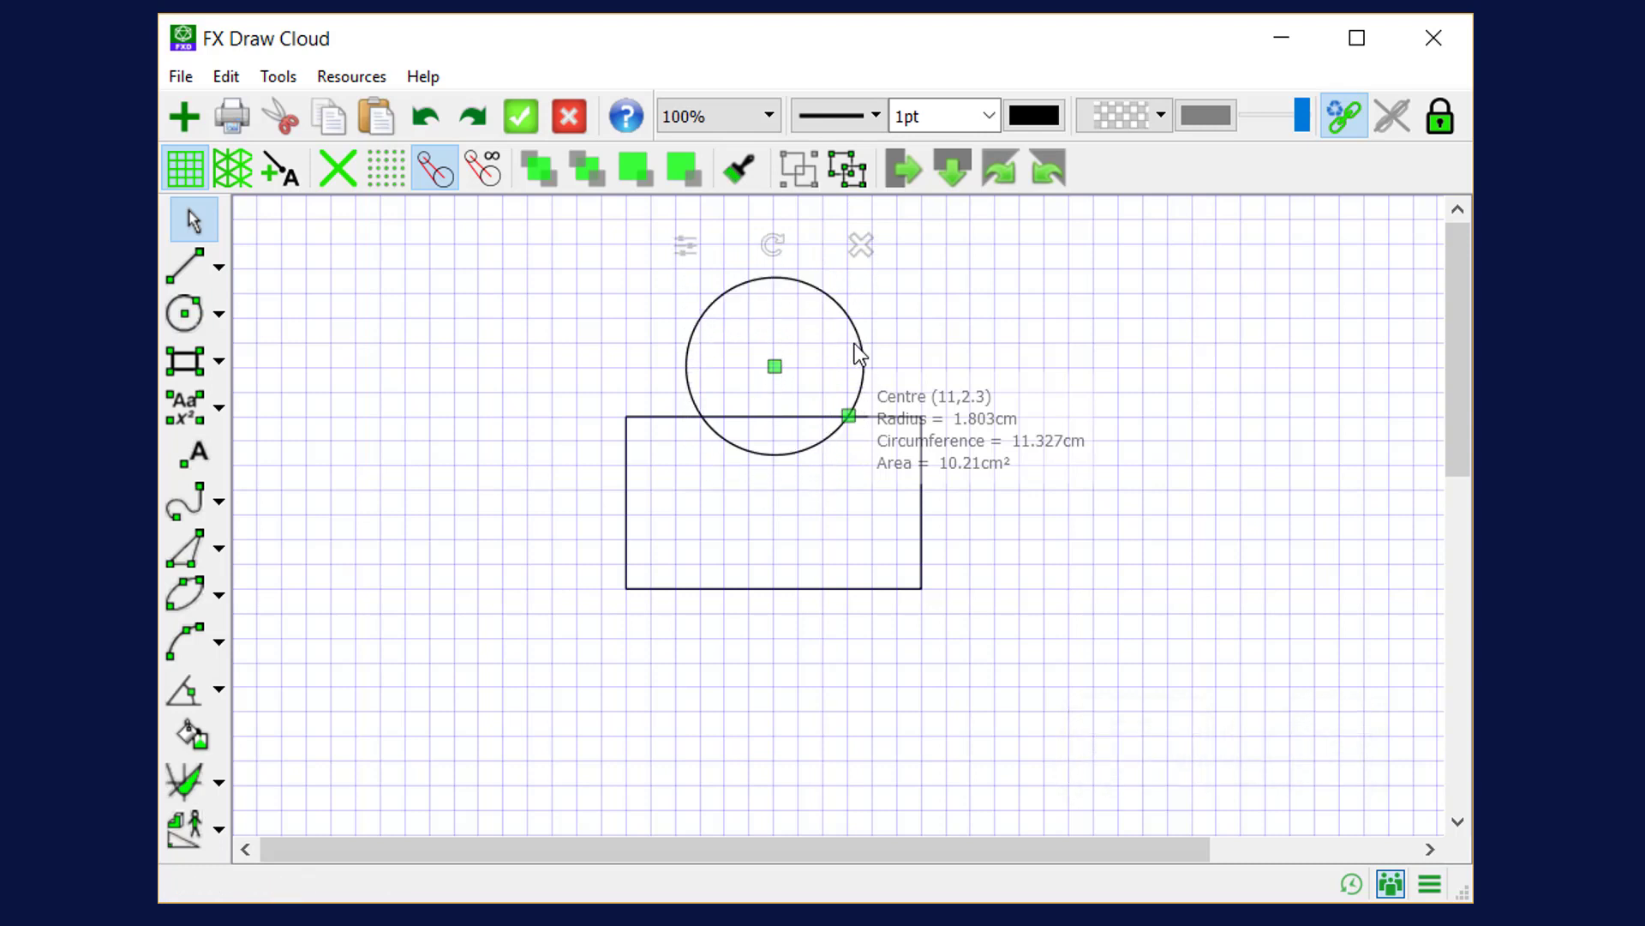
{"action": "key", "text": "Shift+Up"}
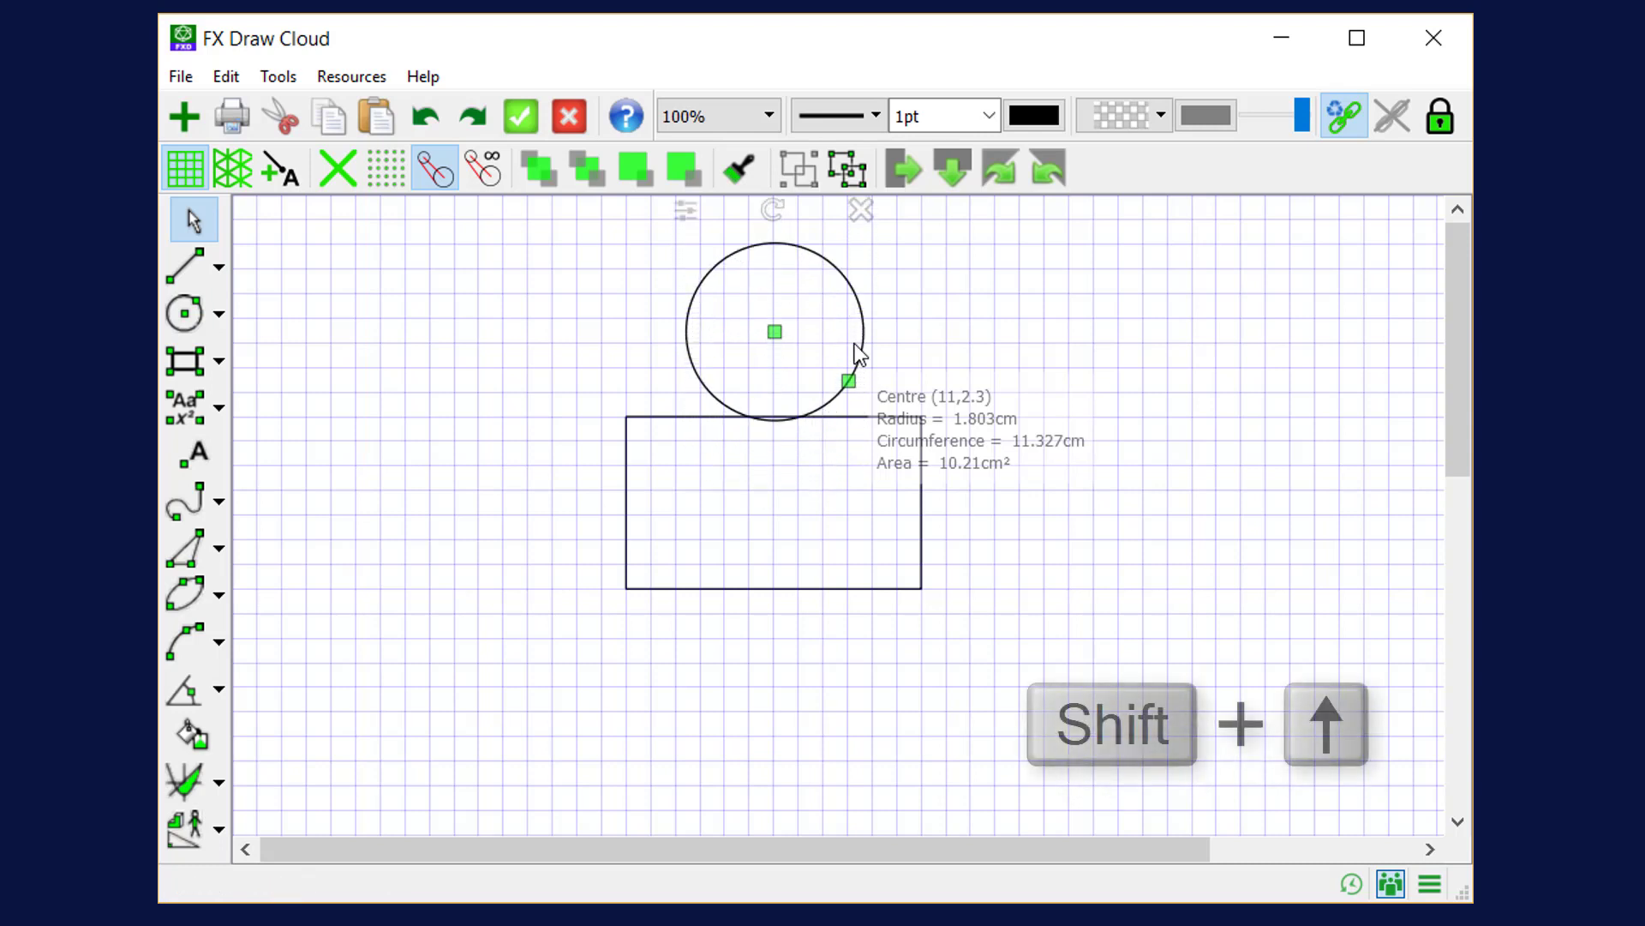